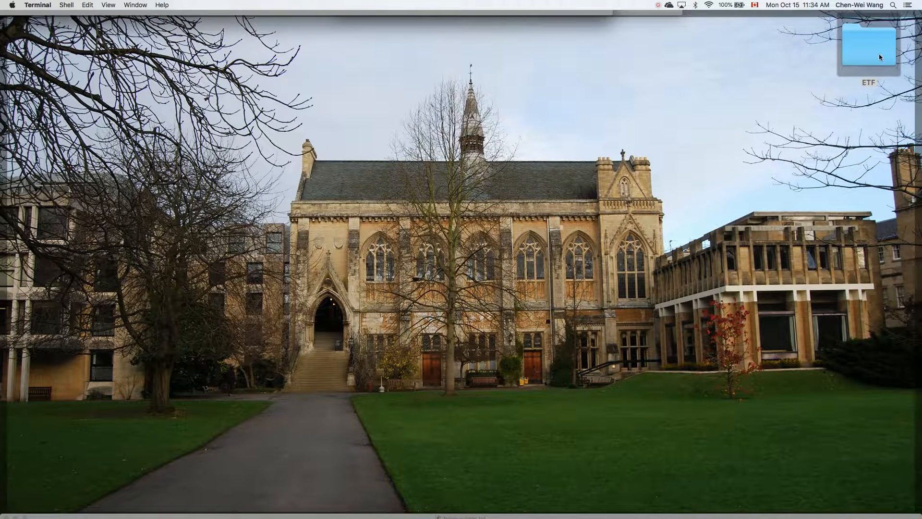
Open the desktop ETF folder and open bank-events.txt in TextMate.
left_click(869, 46)
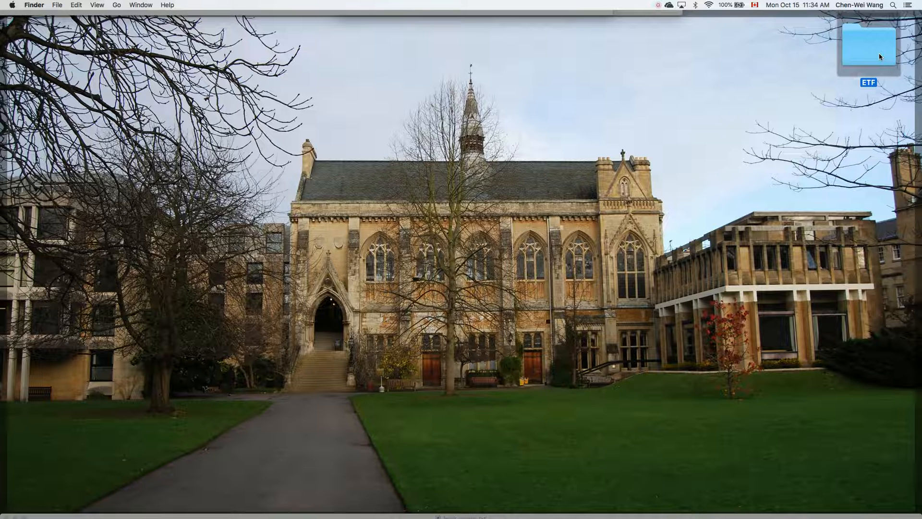
double_click(869, 46)
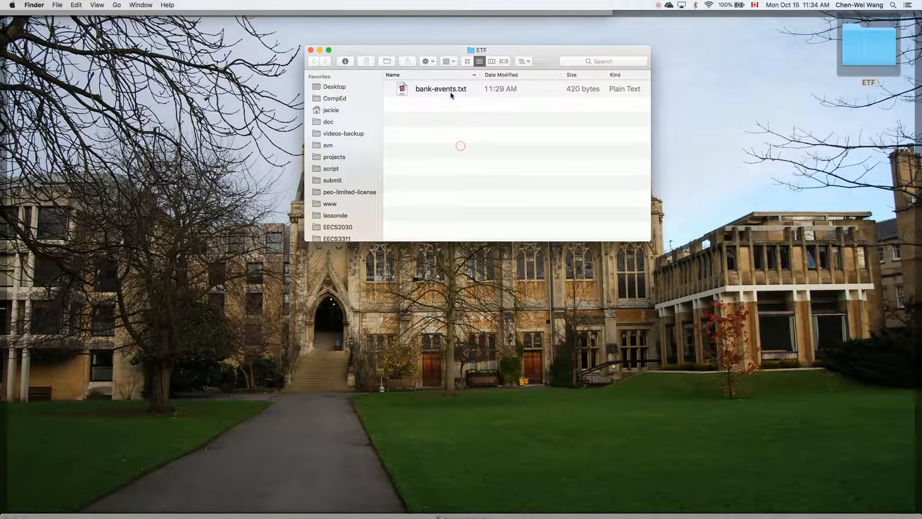
left_click(440, 89)
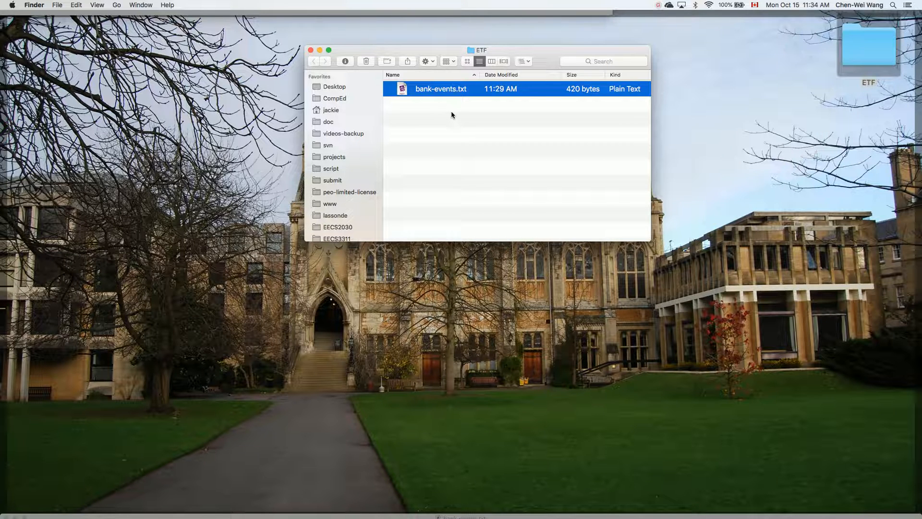
double_click(440, 89)
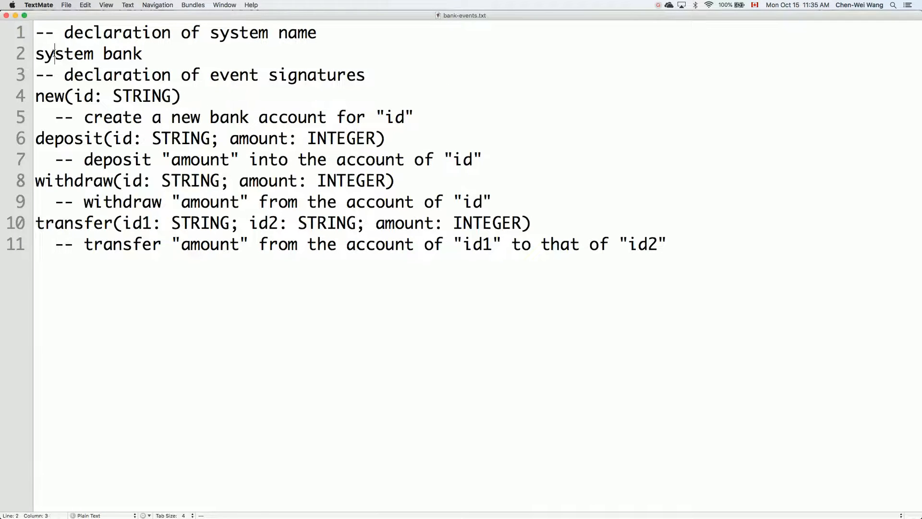
double_click(64, 53)
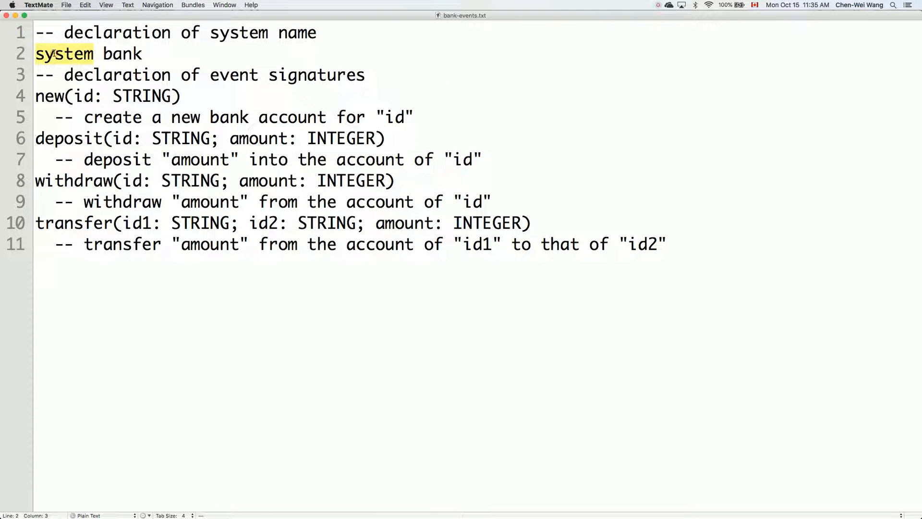
double_click(122, 53)
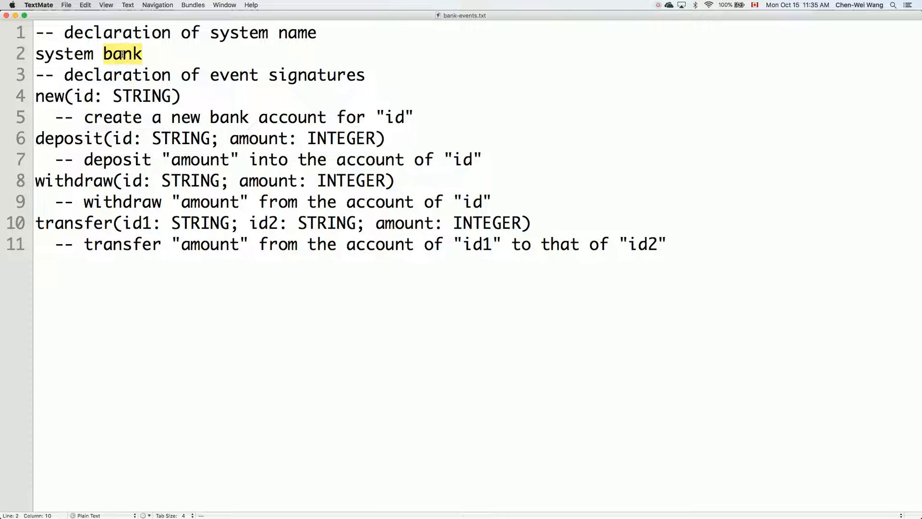
double_click(75, 181)
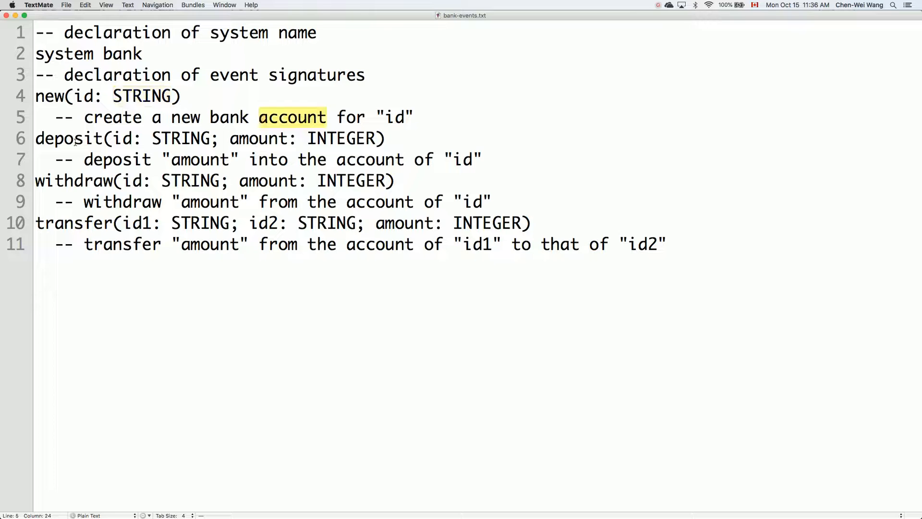
double_click(67, 138)
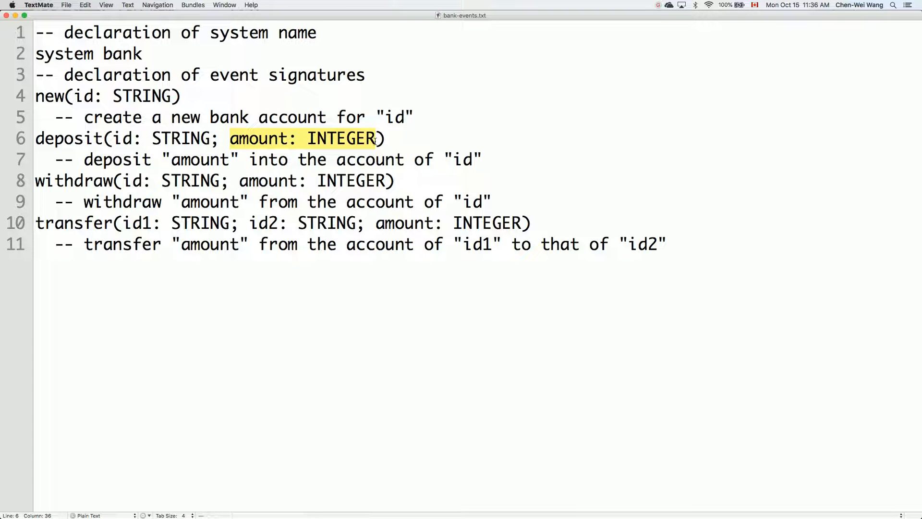
double_click(74, 181)
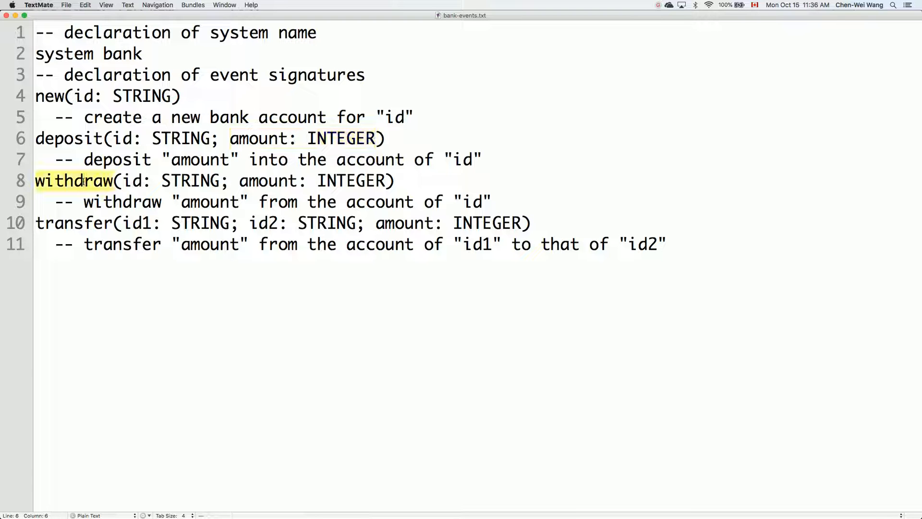
left_click(120, 180)
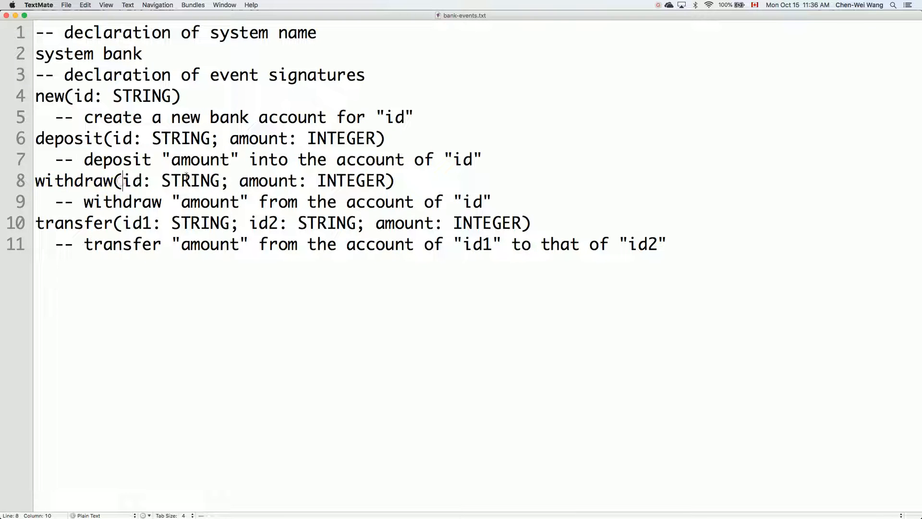
left_click_drag(121, 180, 223, 181)
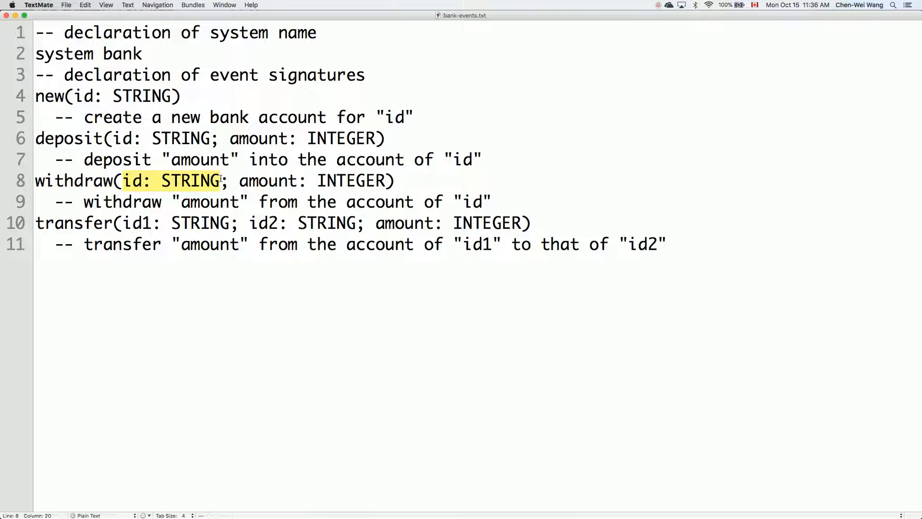
double_click(267, 180)
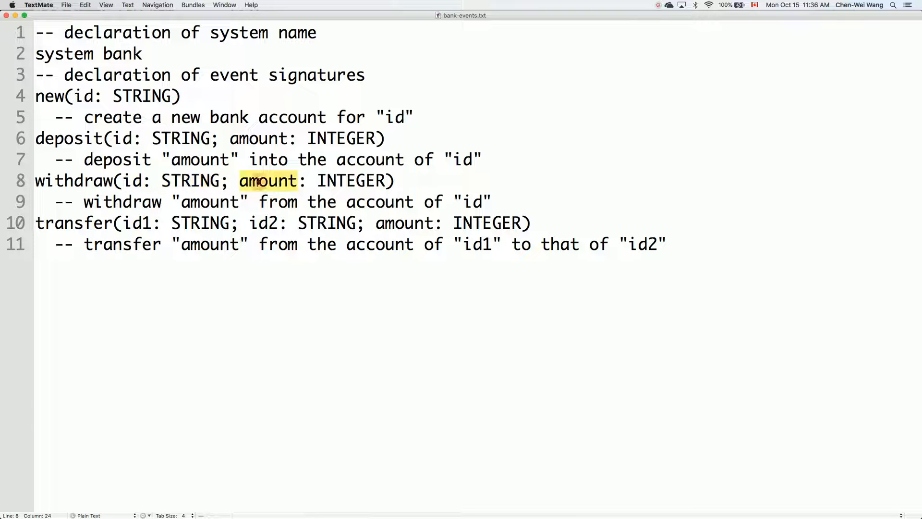
double_click(71, 223)
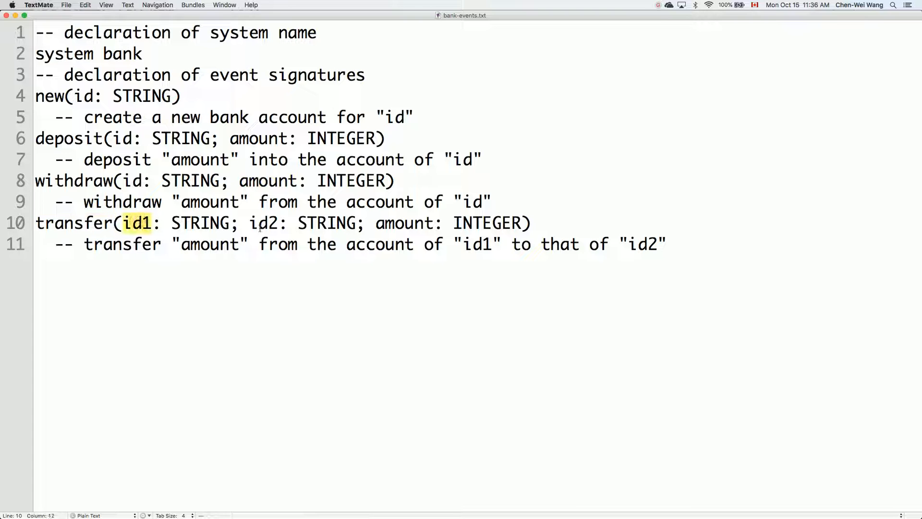
double_click(403, 223)
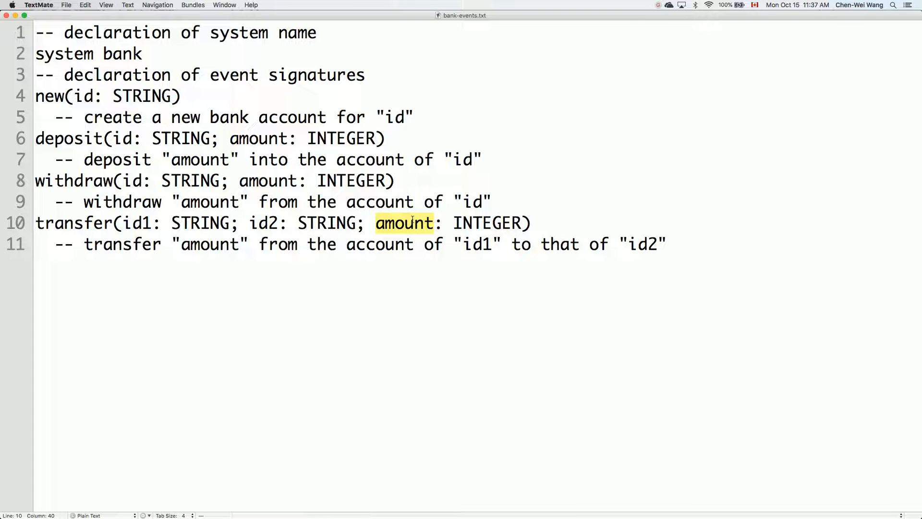
key("cmd+tab")
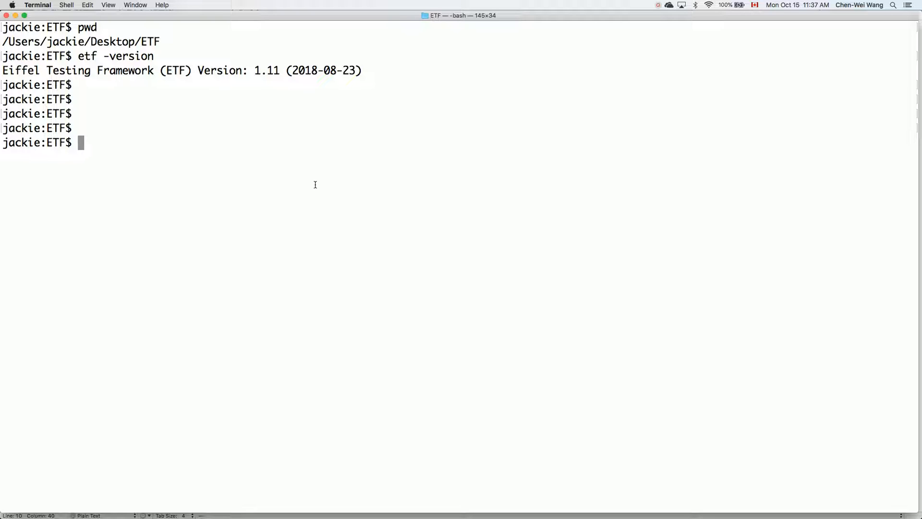
mouse_move(95, 42)
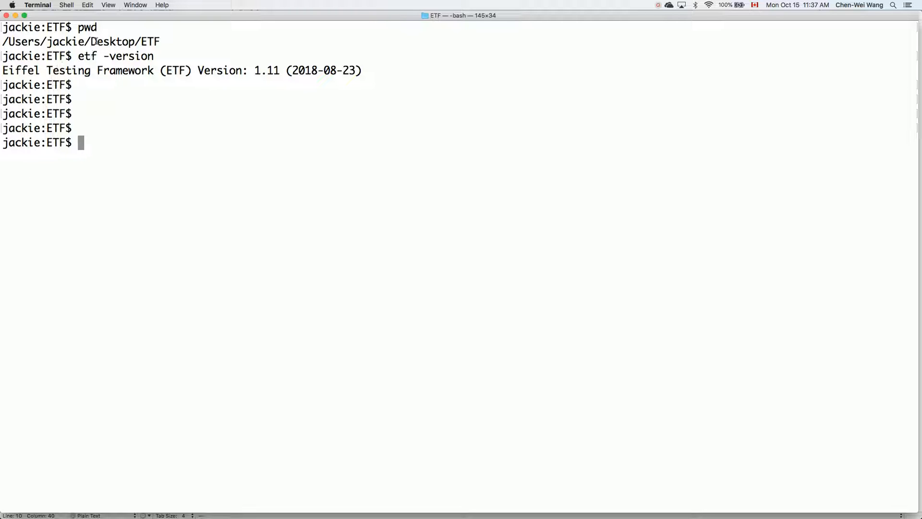
Run pwd and ls to confirm only bank-events.txt, then type etf -new bank-events.txt.
type("jp")
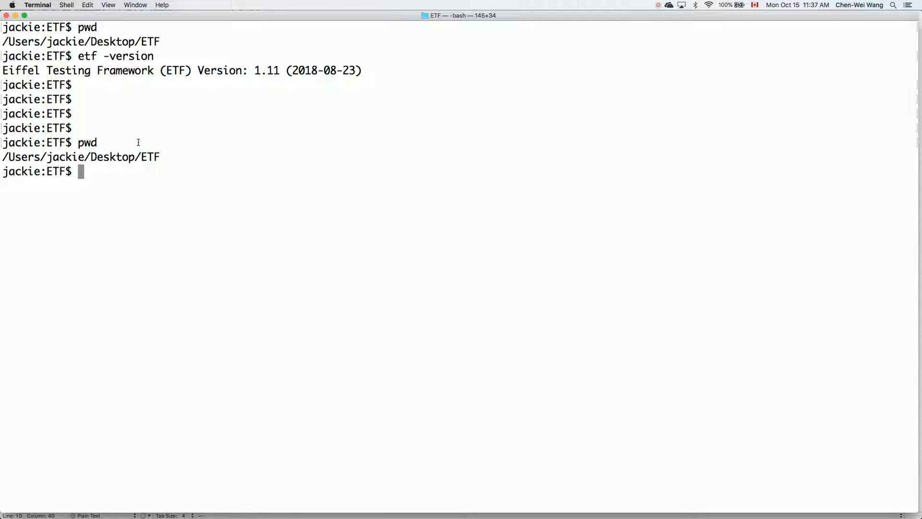
type("ls")
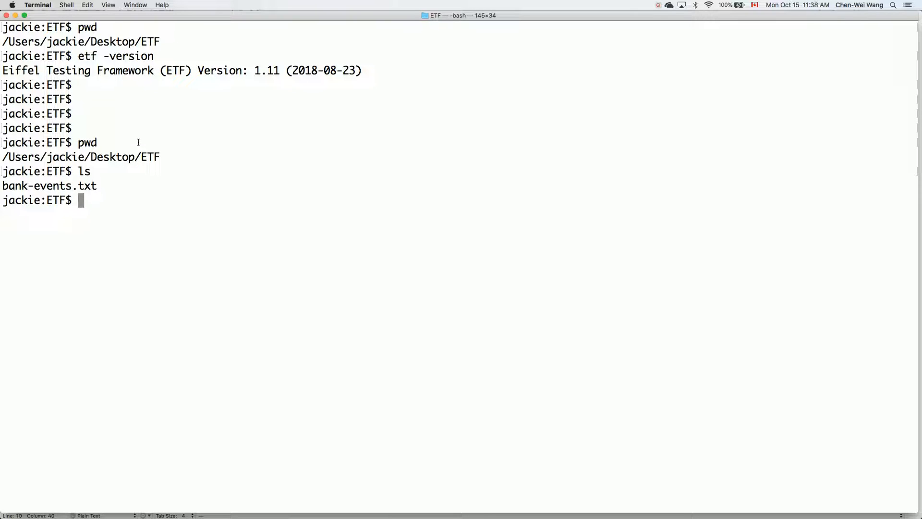
type("etf")
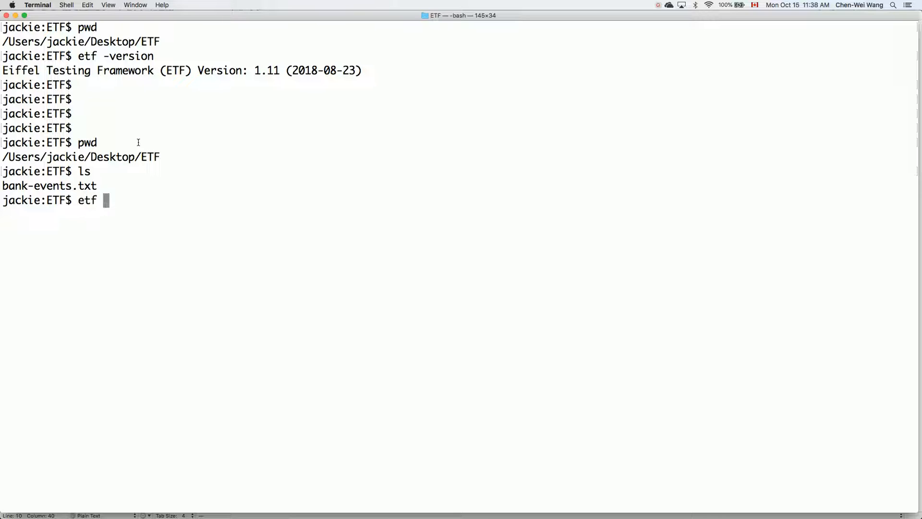
type("-new")
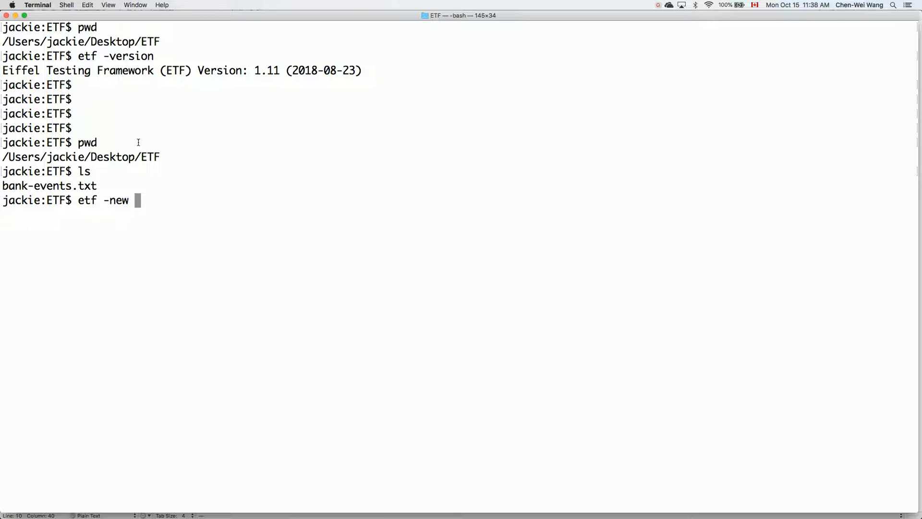
type("ban")
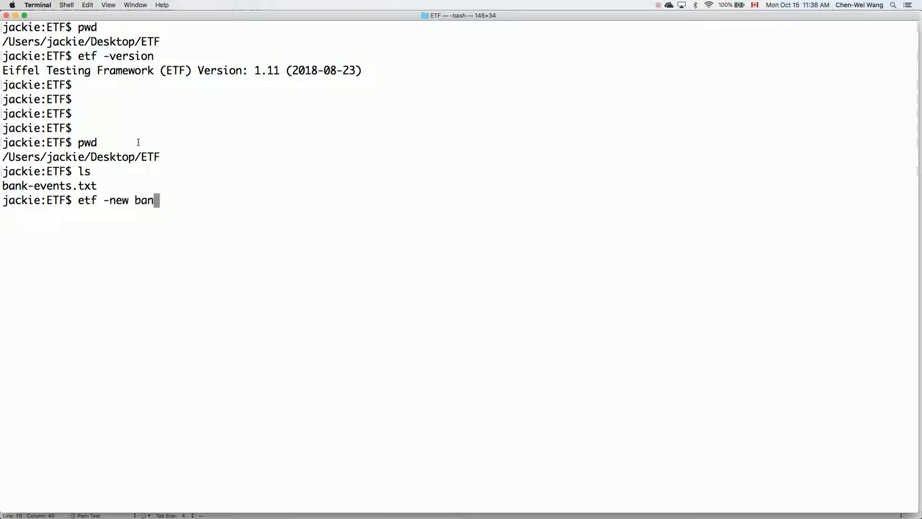
type("k-events.txt")
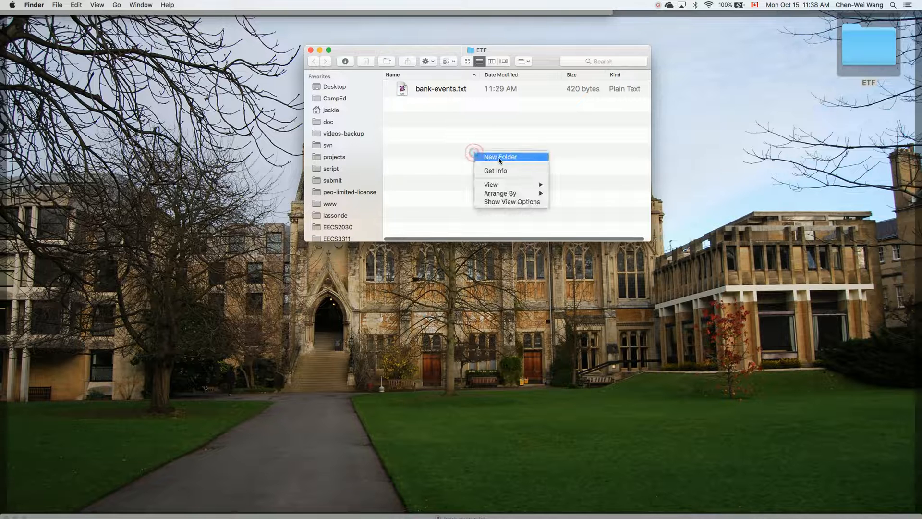
Name the new untitled folder inside ETF 'bank'.
left_click(500, 156)
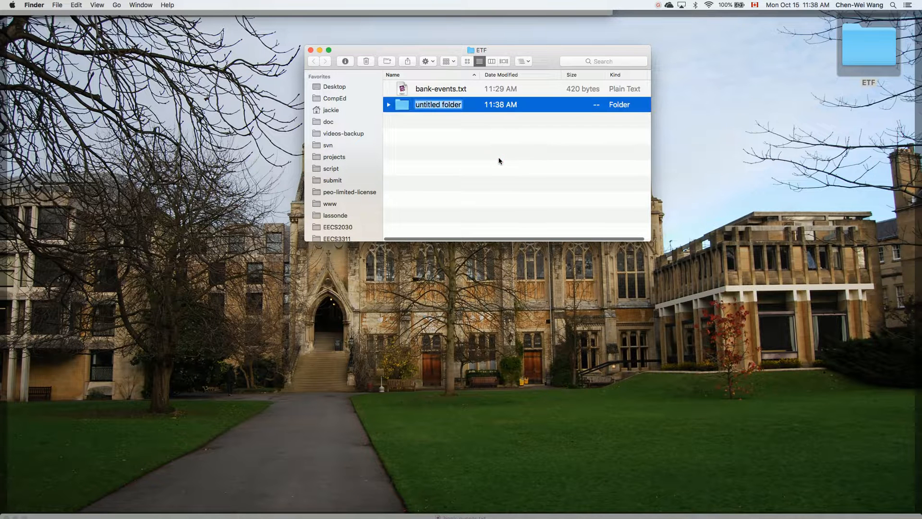
type("bank-events.txt")
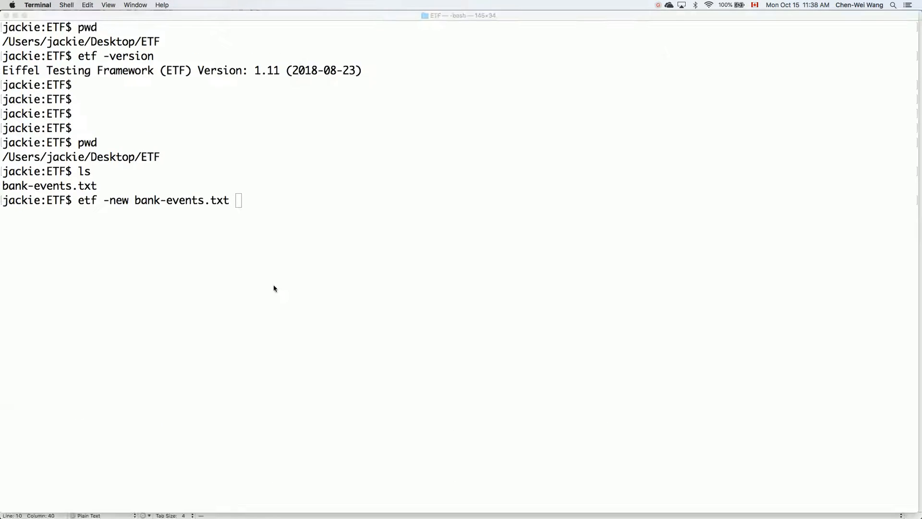
Run etf -new bank-events.txt bank to generate the project, then clear the screen.
type("bank")
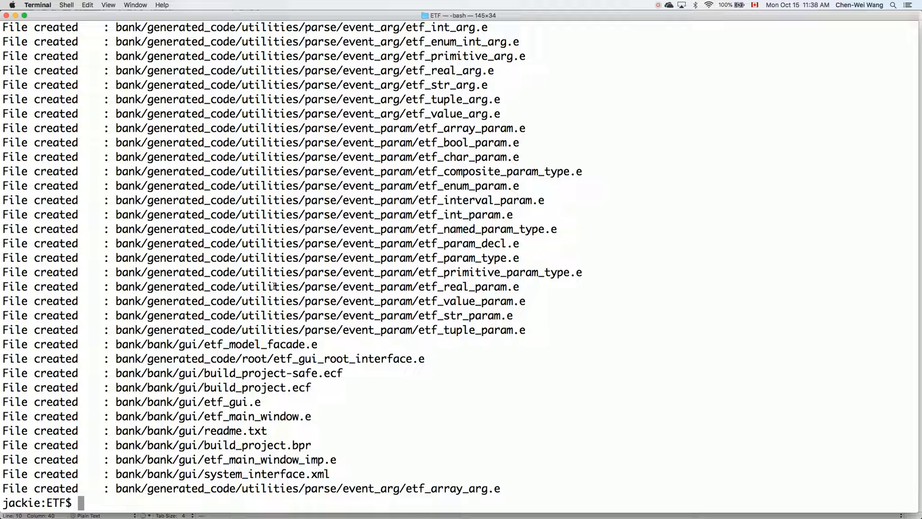
type("clear")
type("ls")
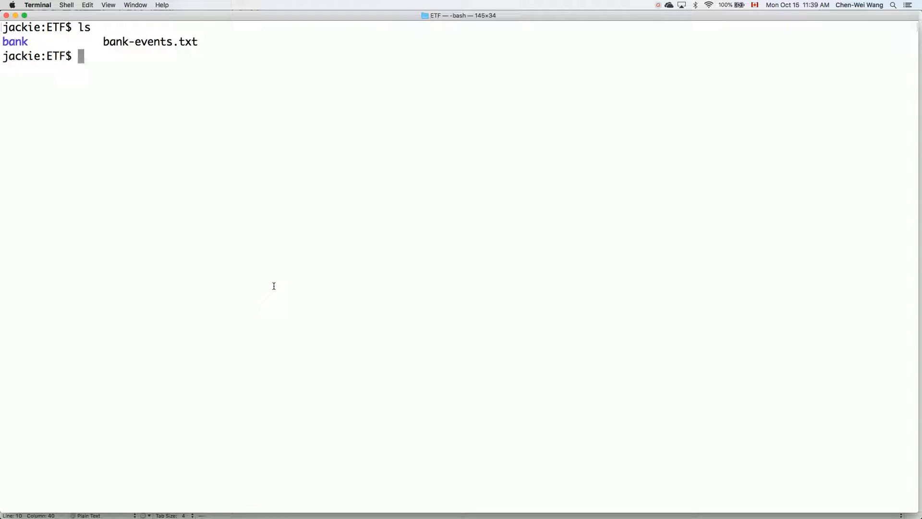
In the bank folder, run ec18.07 -c_compile -freeze -config bank.ecf.
type("cd bank")
type("ls")
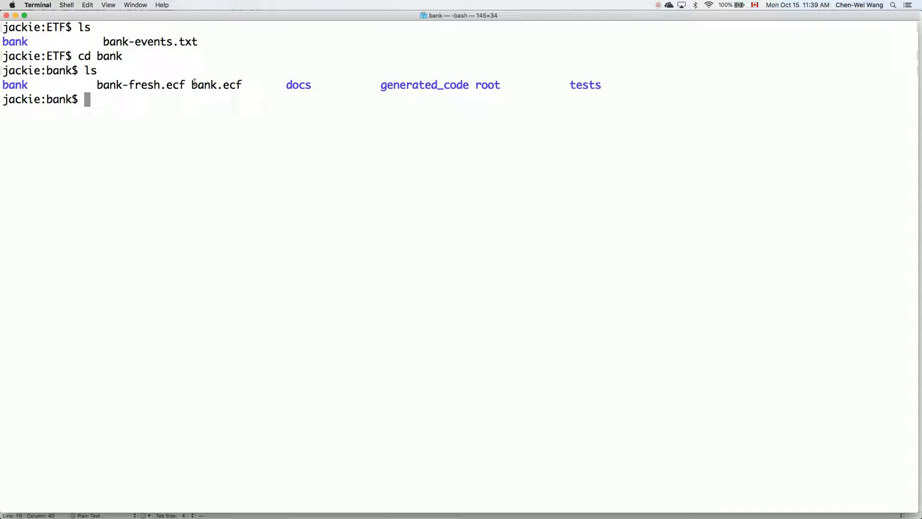
double_click(216, 85)
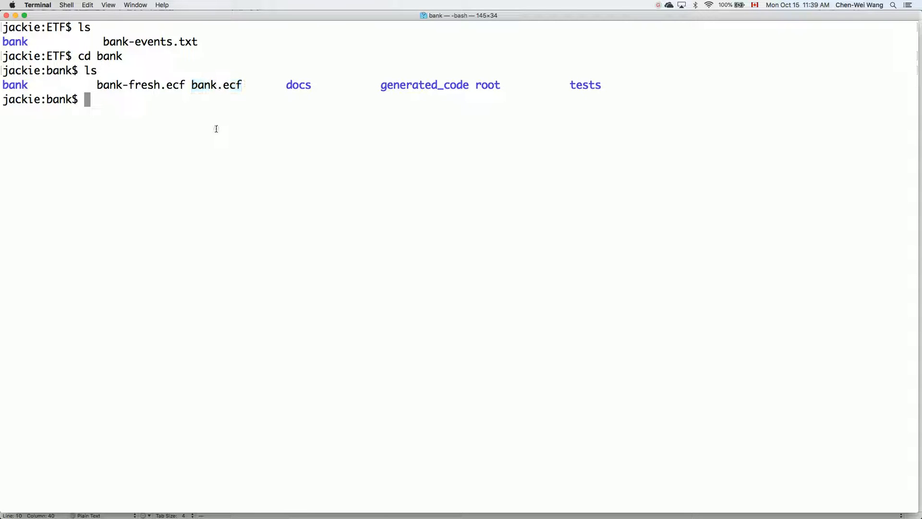
type("ec")
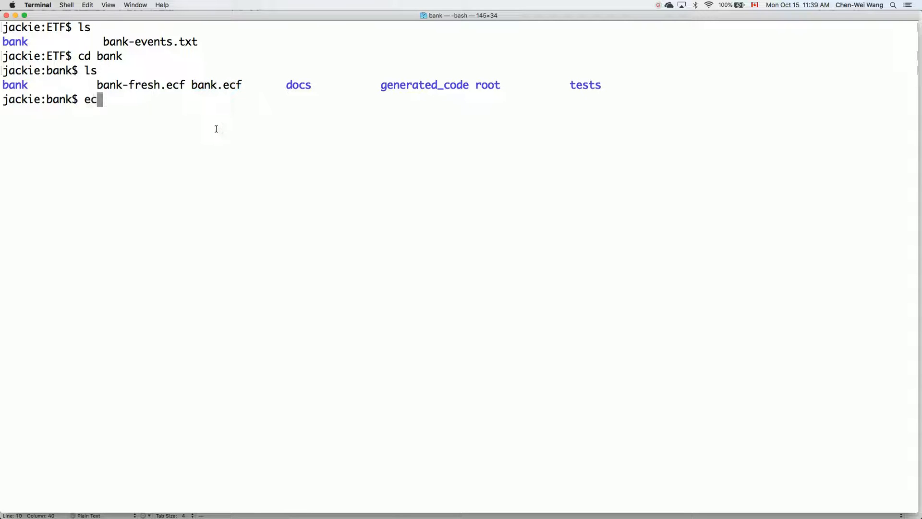
type("18.07")
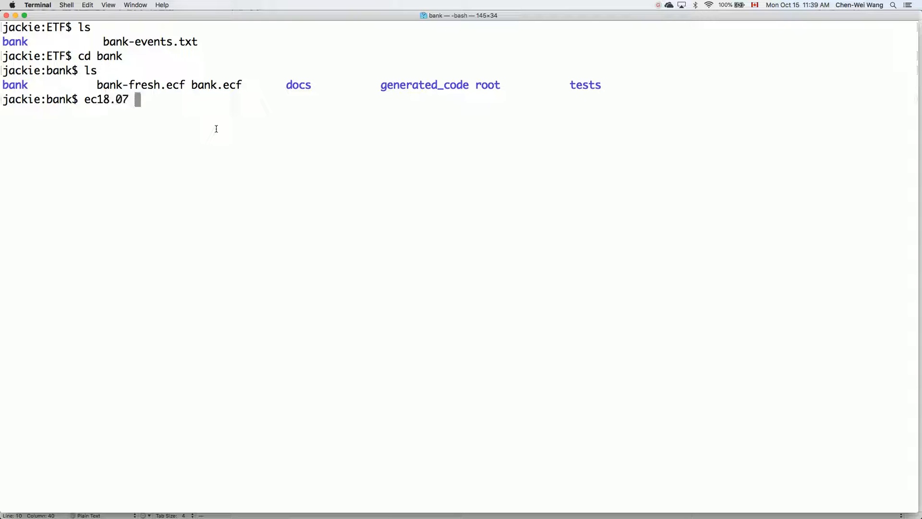
key("Backspace")
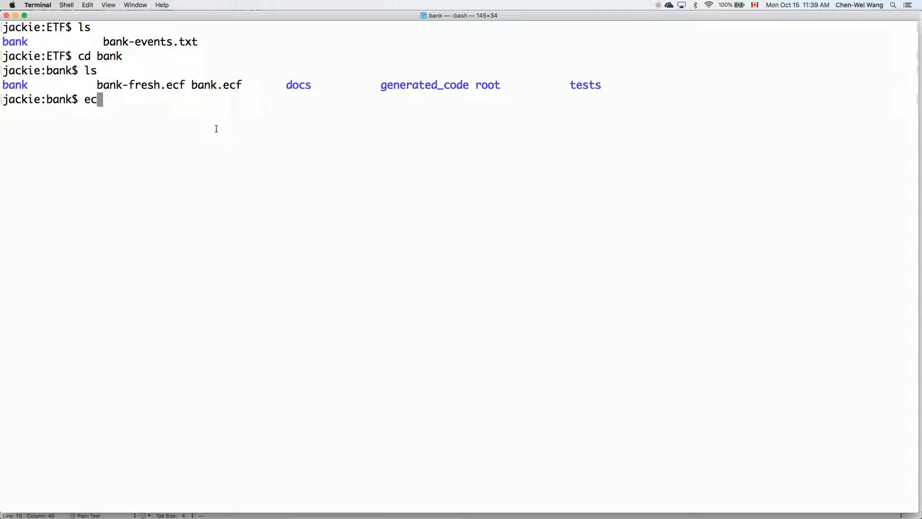
type("18.07")
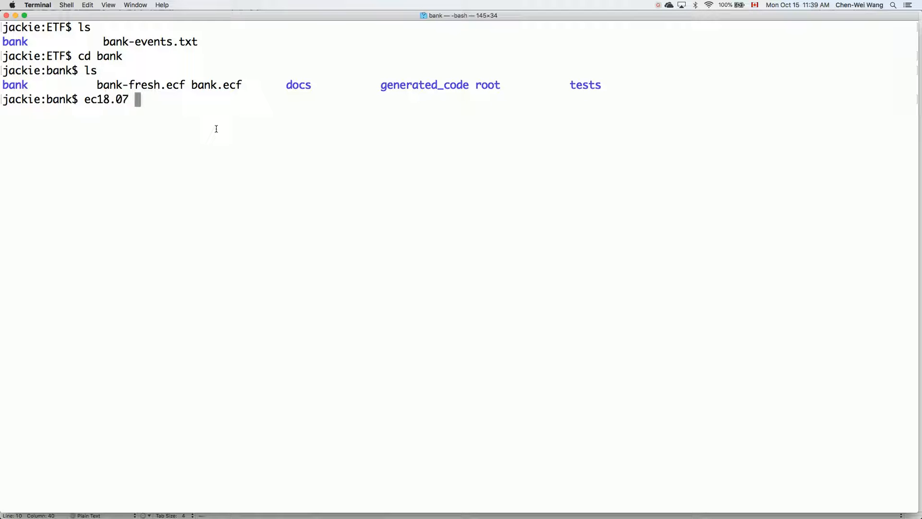
type("-c_")
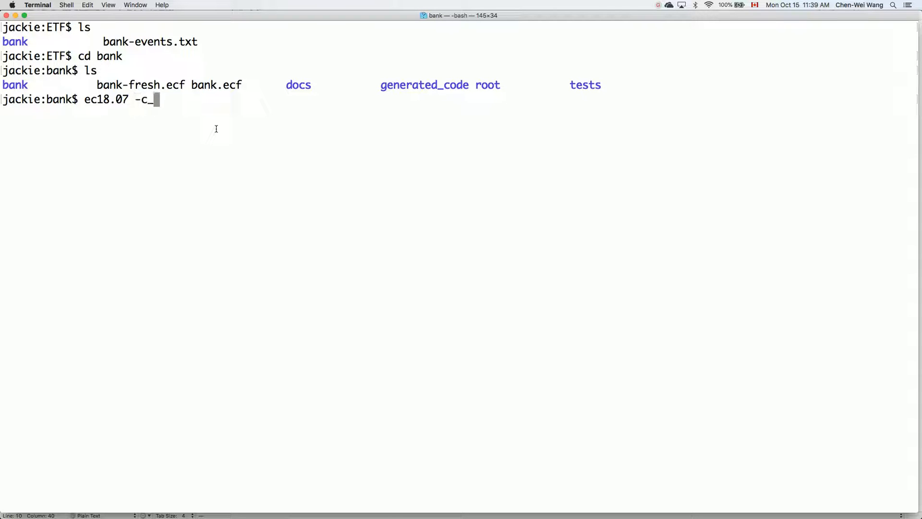
type("compile")
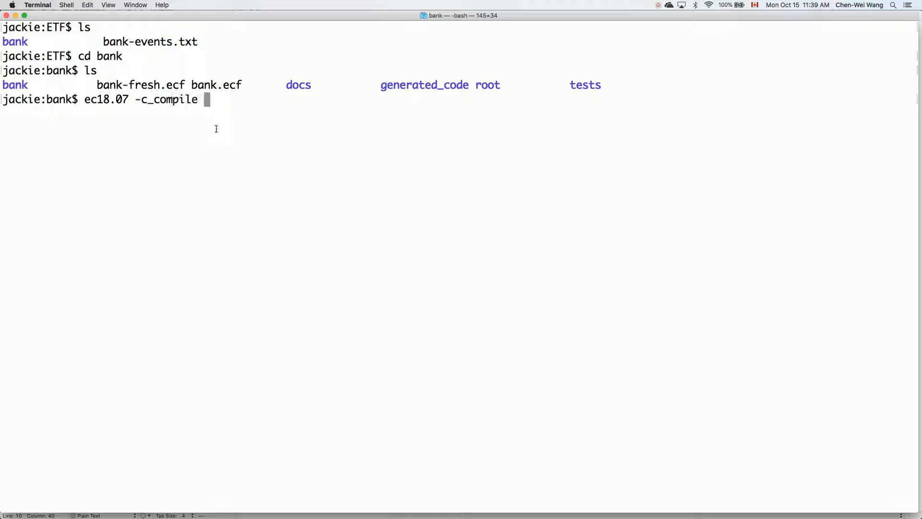
type("-freez")
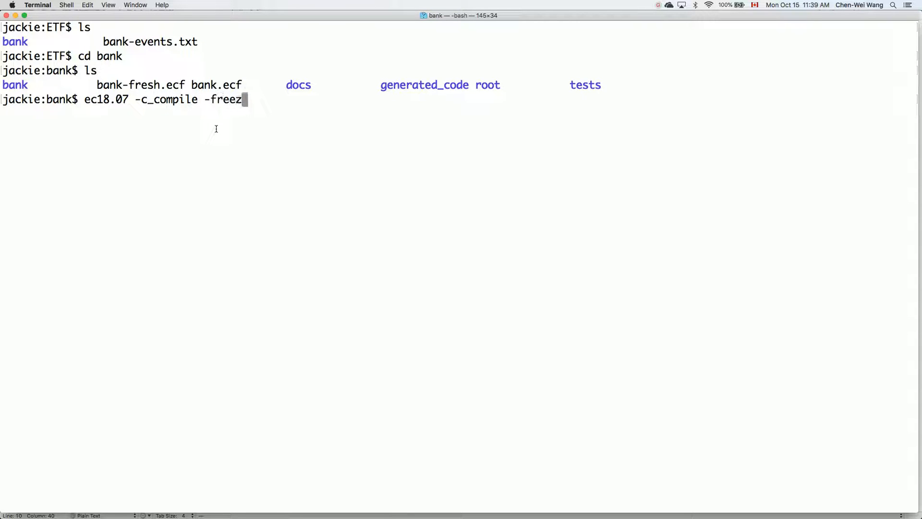
type("e")
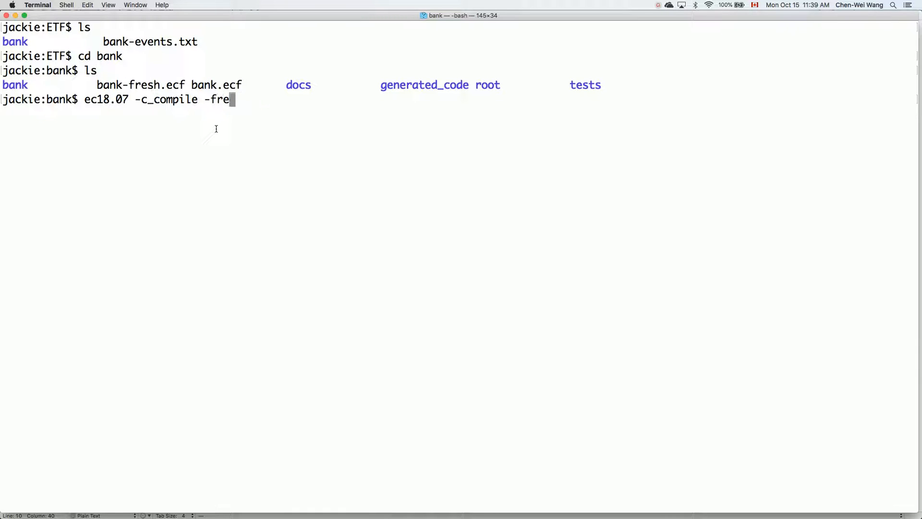
type("eze")
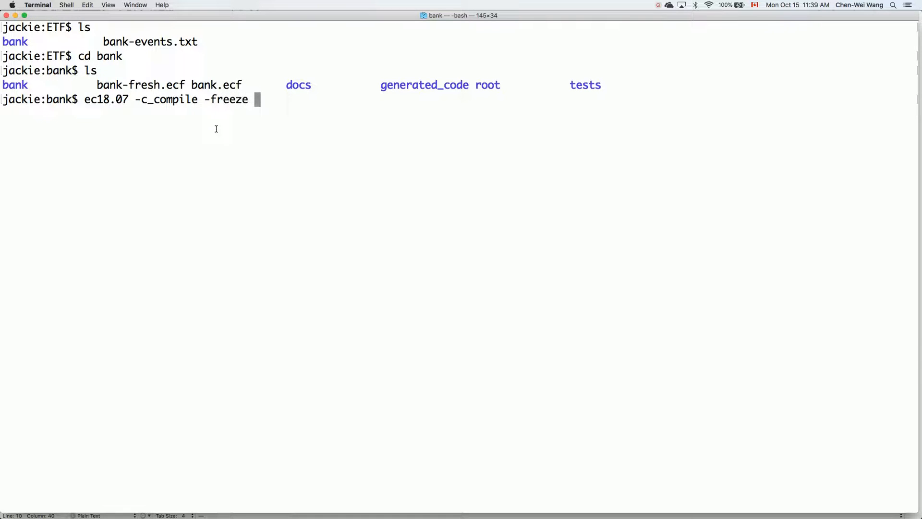
type("-")
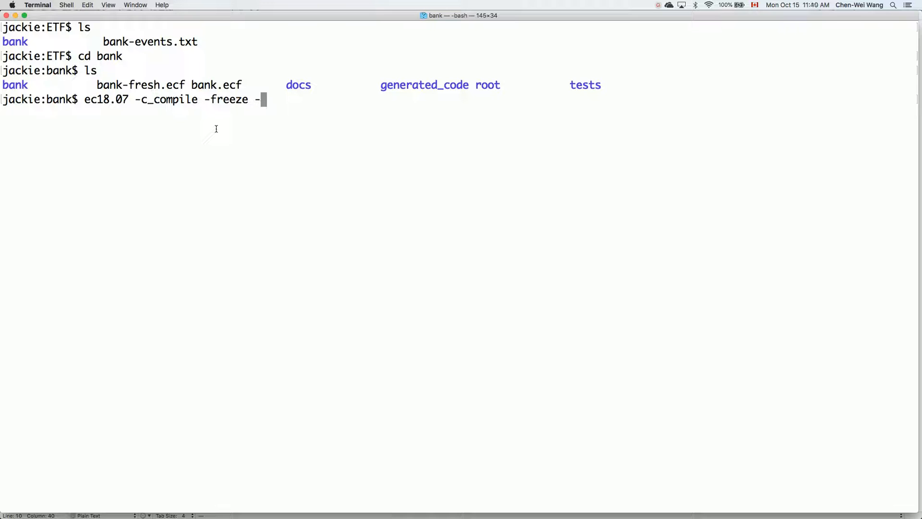
type("config")
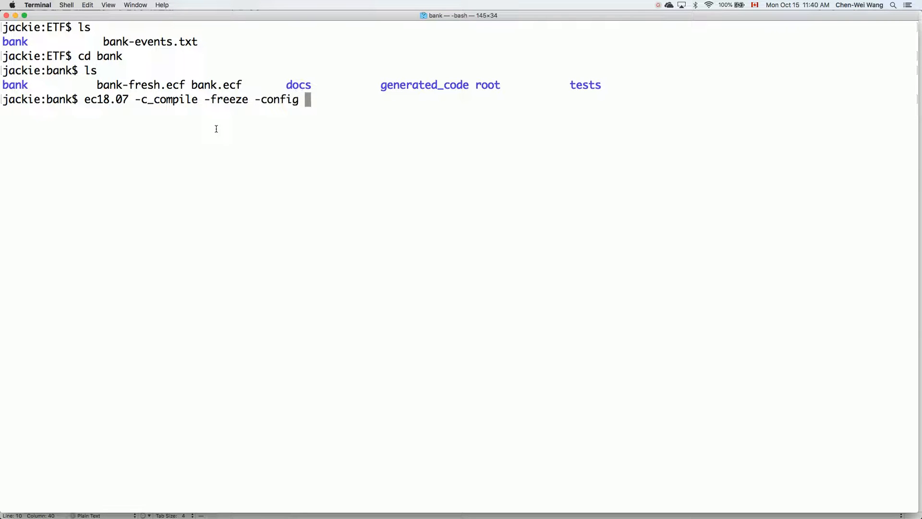
type("bank.ecf")
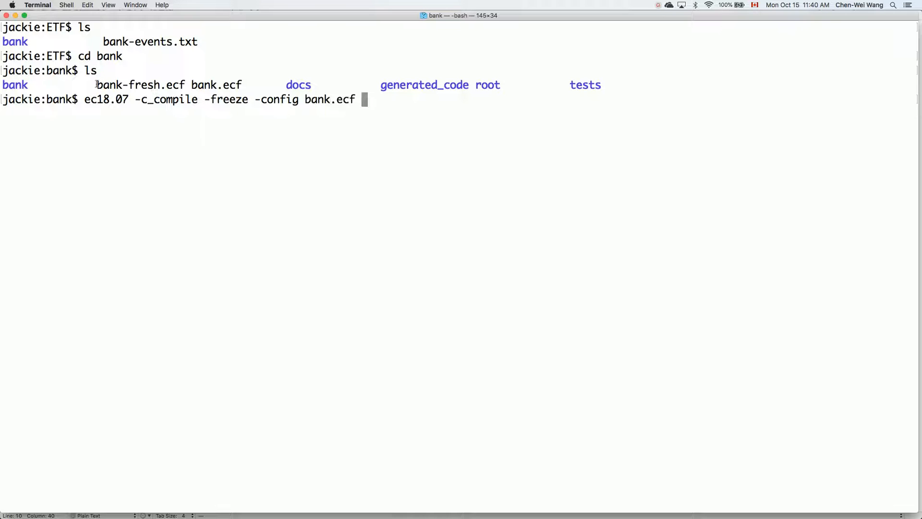
double_click(140, 84)
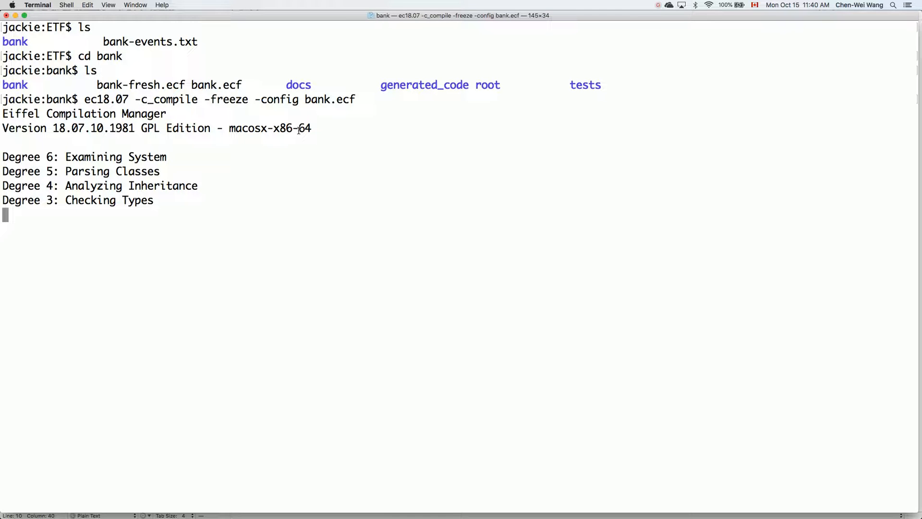
key("cmd+tab")
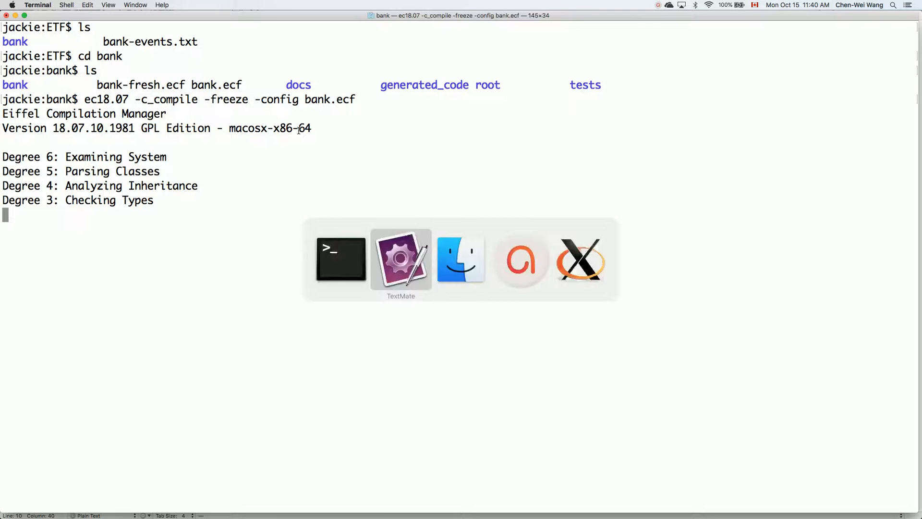
Review bank-events.txt, highlighting the INTEGER deposit amount and STRING id parameter types.
left_click(401, 259)
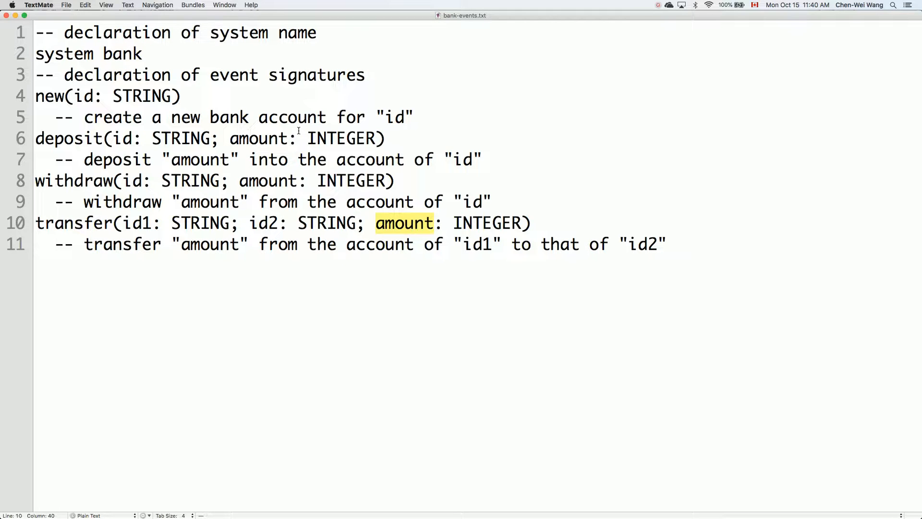
double_click(343, 138)
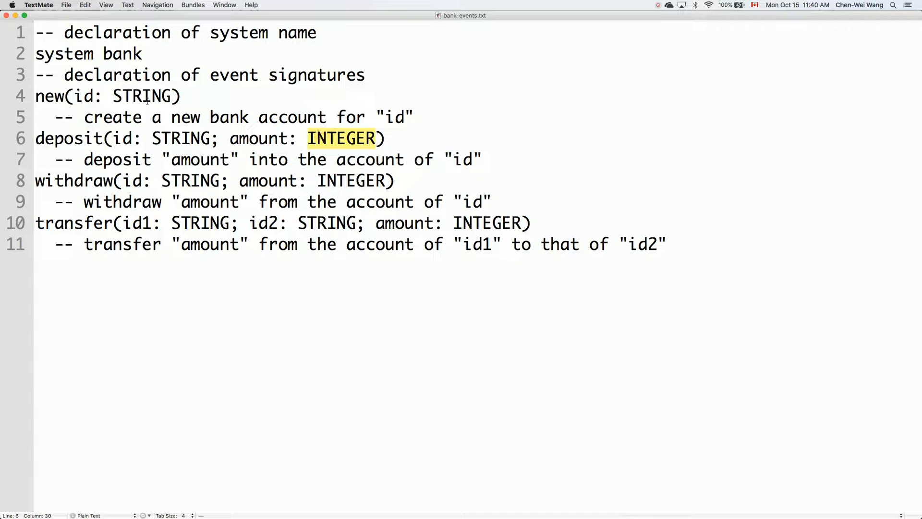
double_click(143, 96)
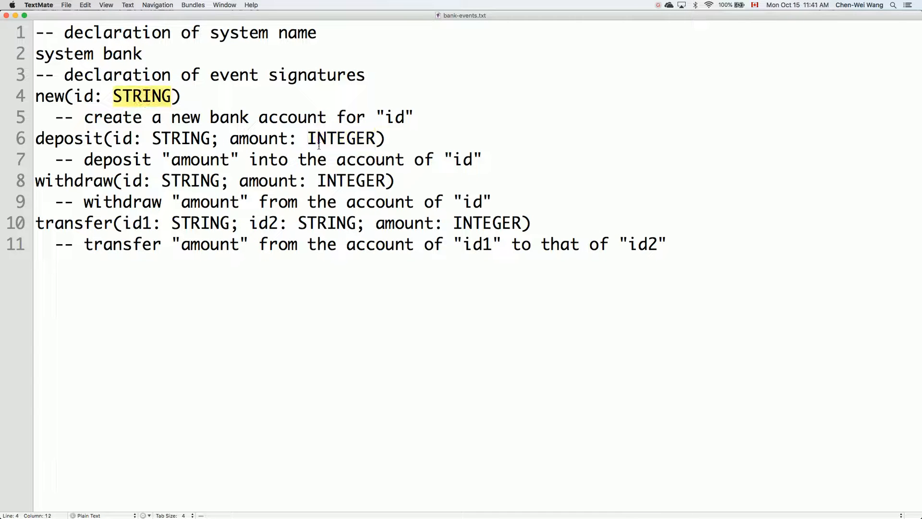
double_click(343, 138)
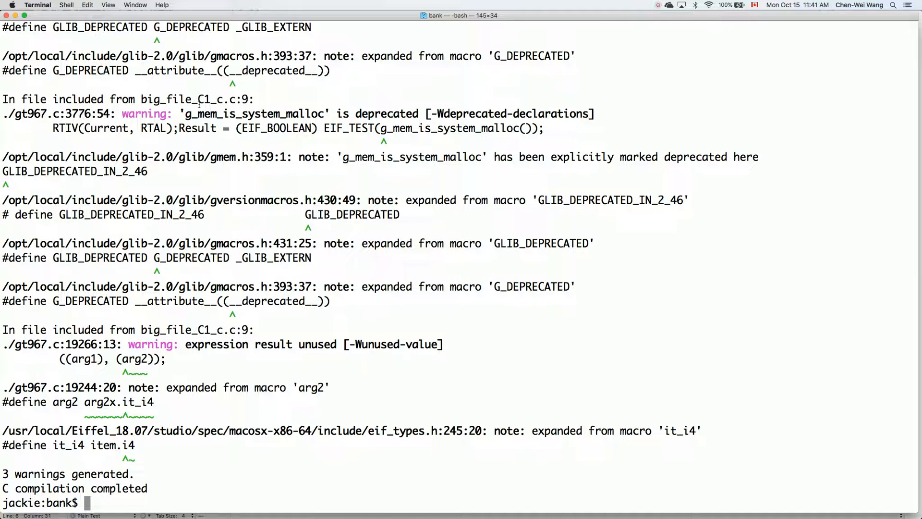
List the bank folder, then type and discard the EIFGENs/bank/bank executable path.
type("ls")
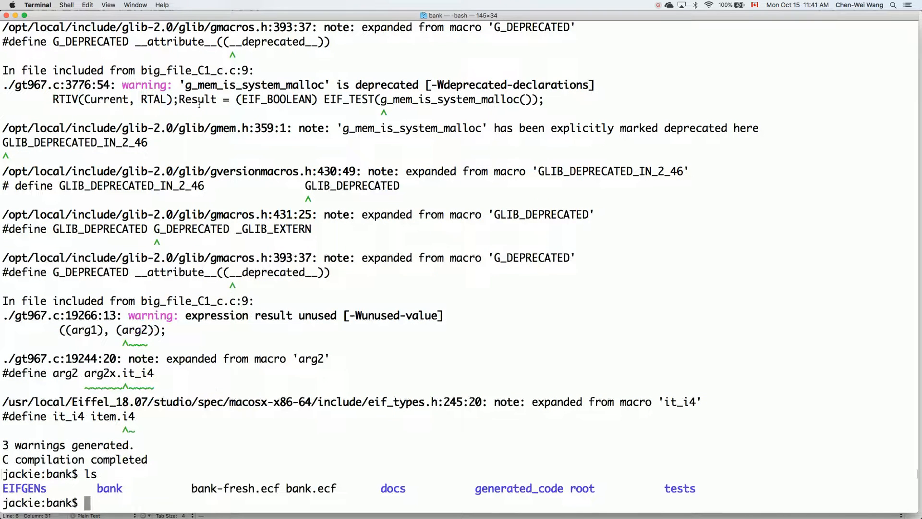
type("EIFGENs/")
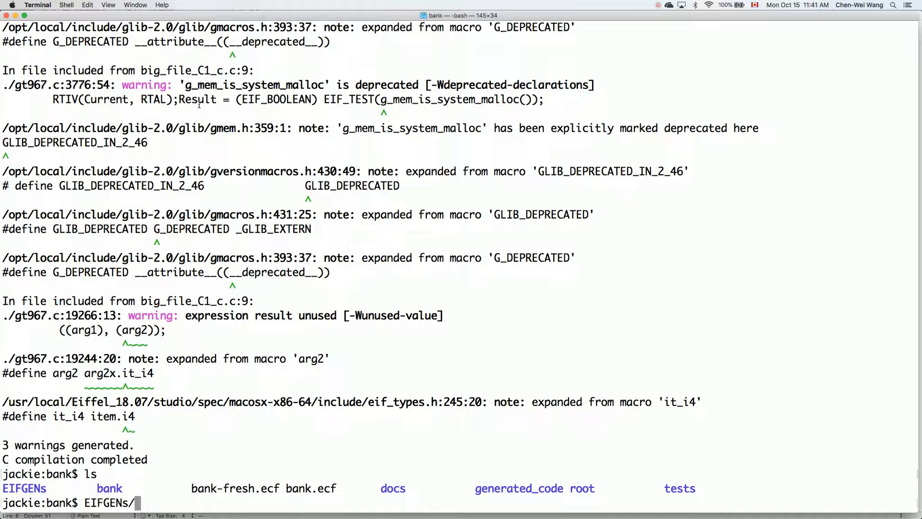
type("ba")
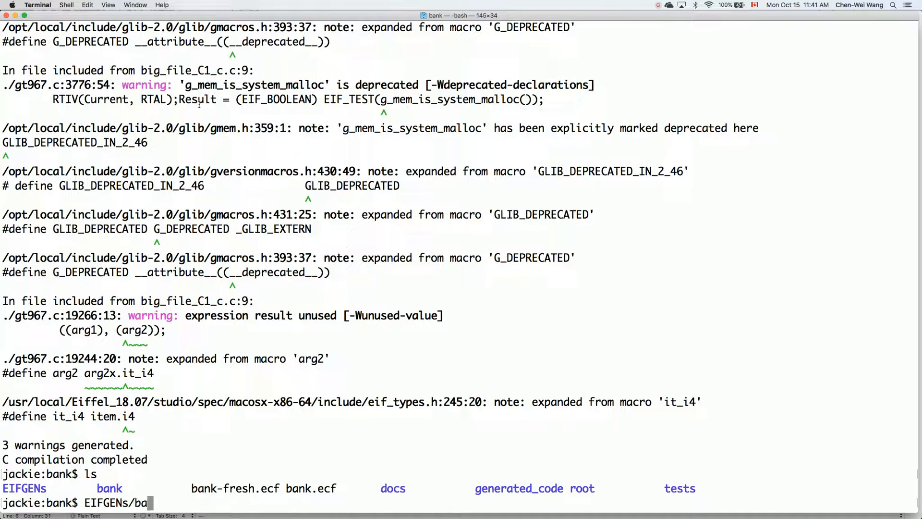
type("nk/W_code/")
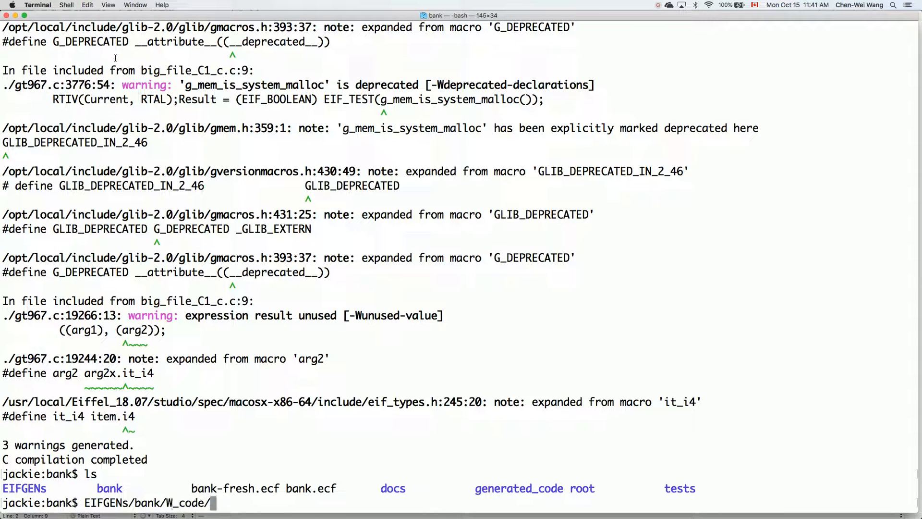
type("b")
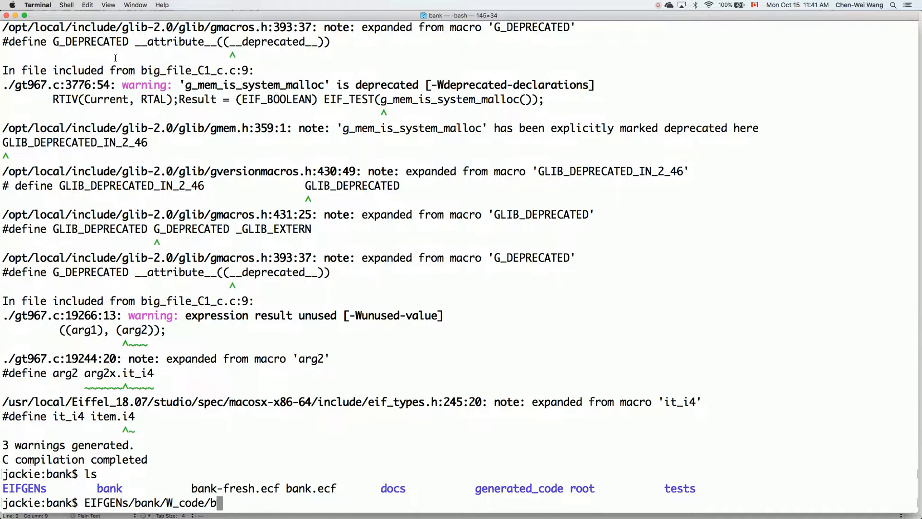
type("ank")
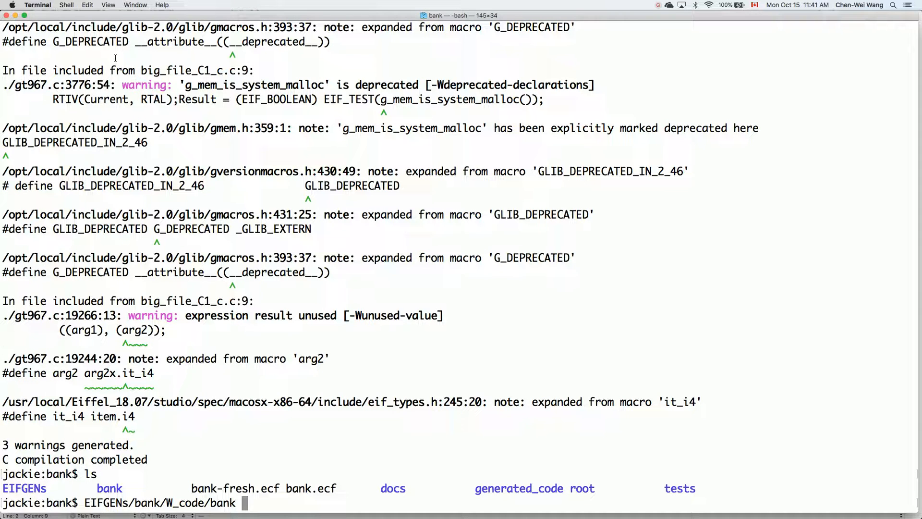
key("backspace")
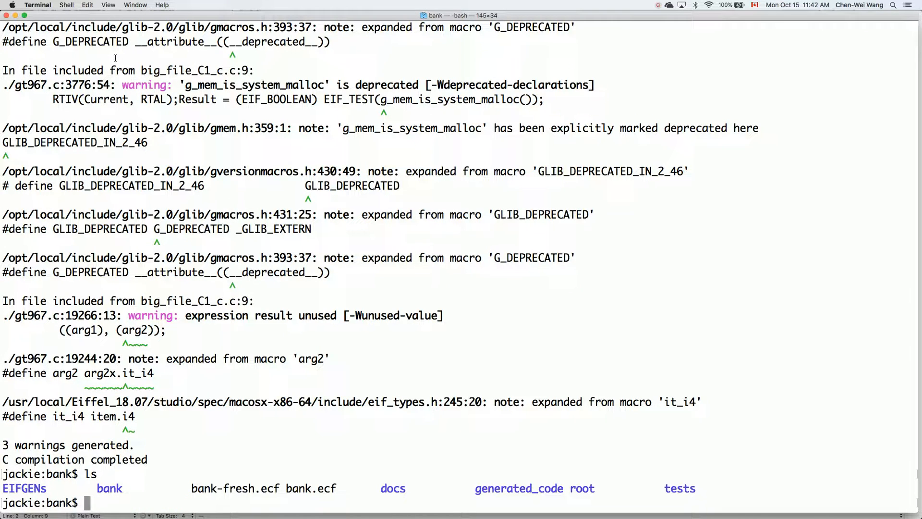
Launch EiffelStudio 18 in the background with estudio &.
type("estudio")
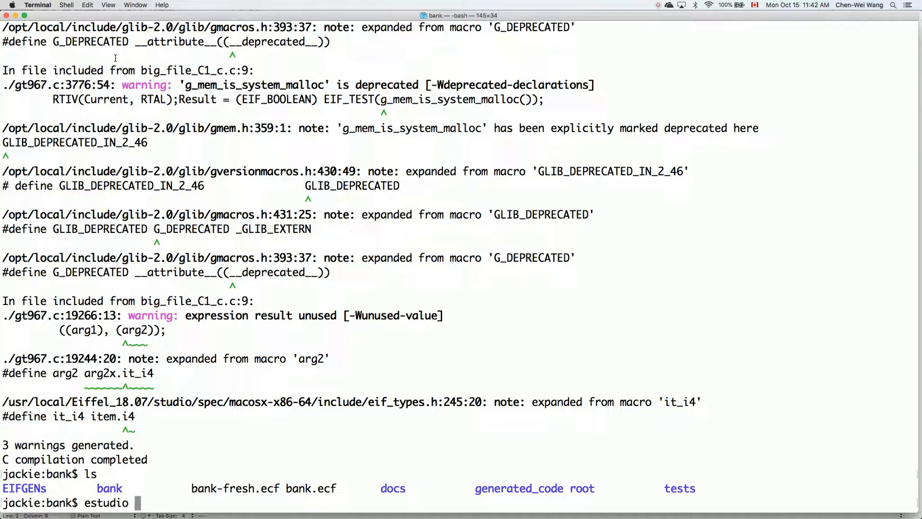
type("18")
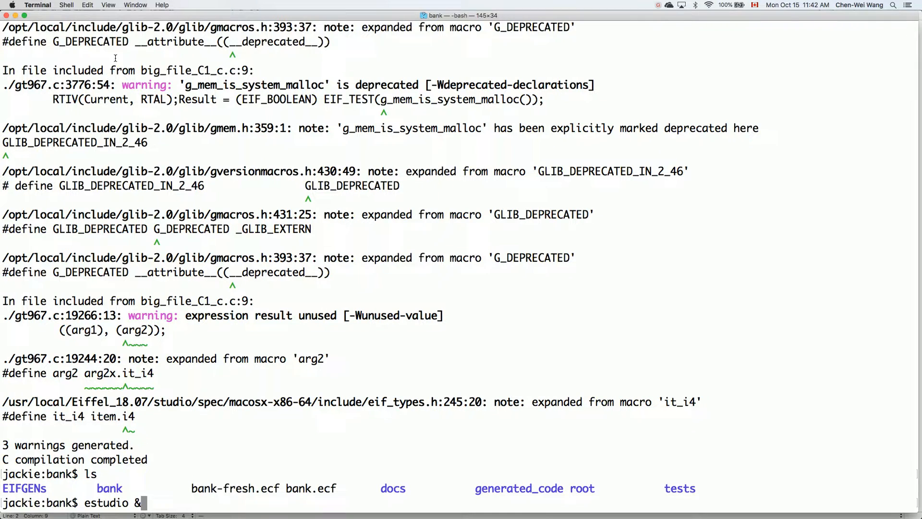
key("Return")
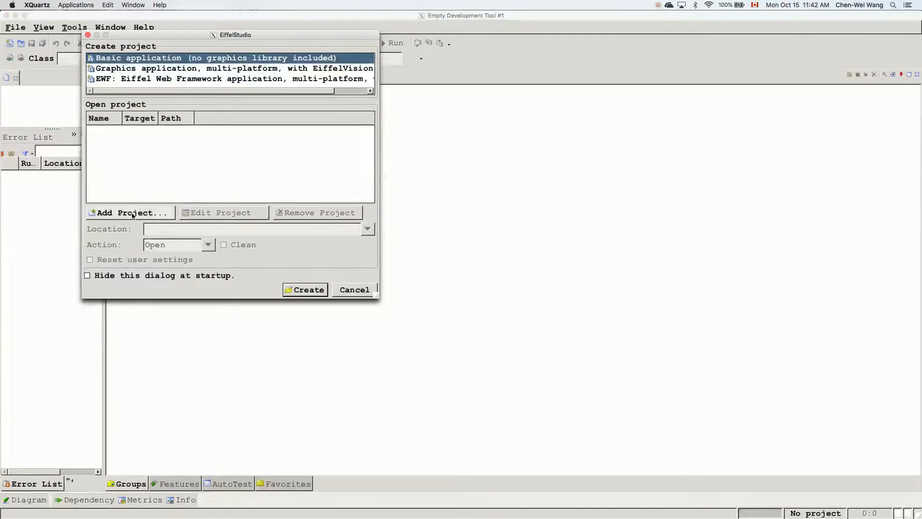
Add an existing project by browsing Desktop > ETF > bank and choosing bank.ecf.
left_click(132, 212)
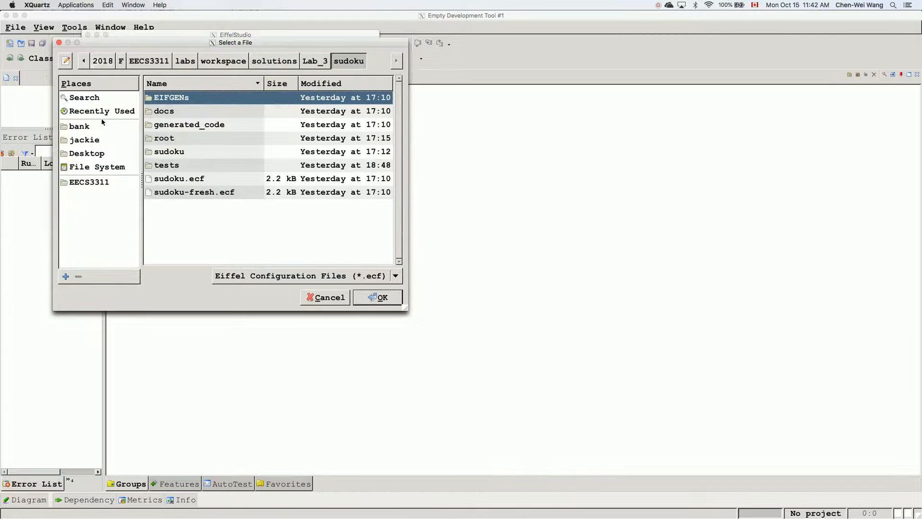
left_click(87, 152)
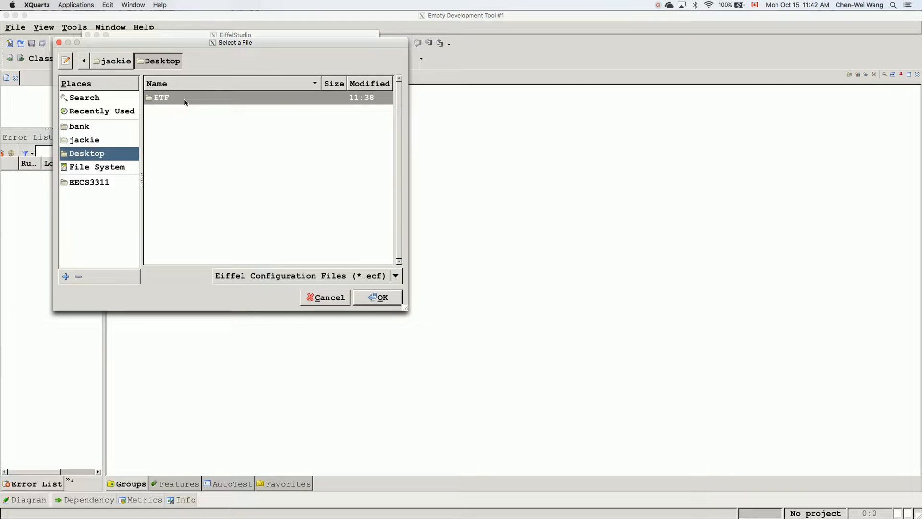
double_click(162, 97)
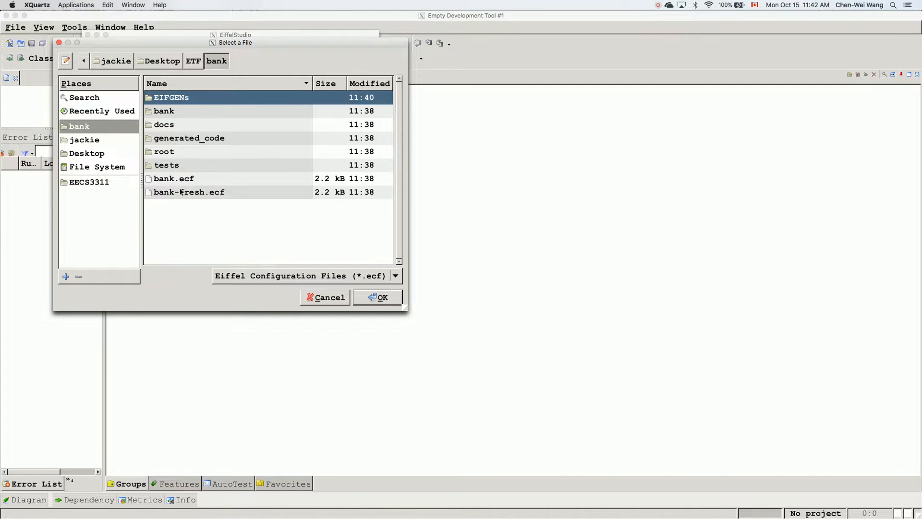
left_click(378, 297)
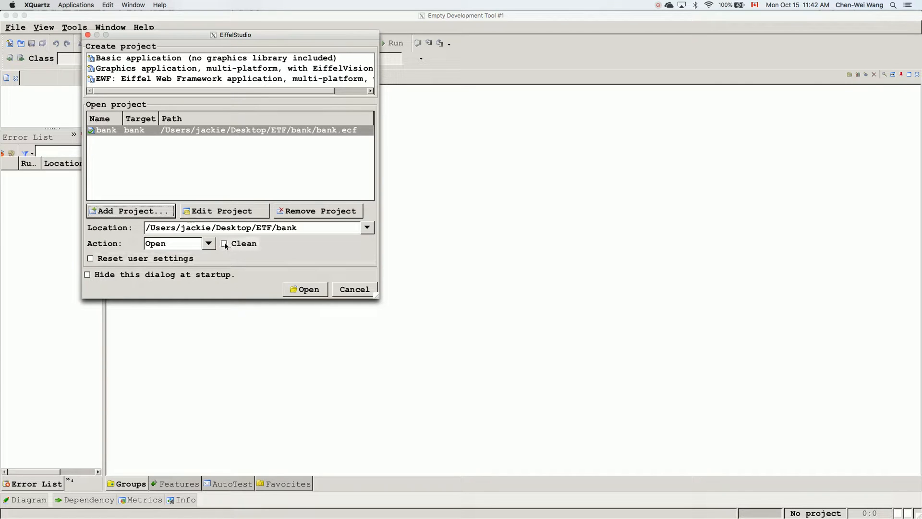
Try Compile with Clean, then reset to Open with Clean unchecked and open it.
left_click(208, 243)
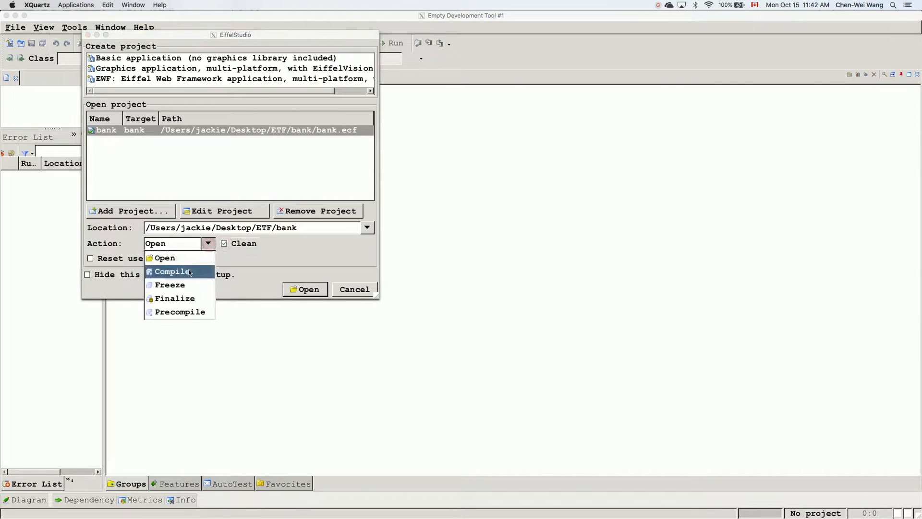
left_click(171, 271)
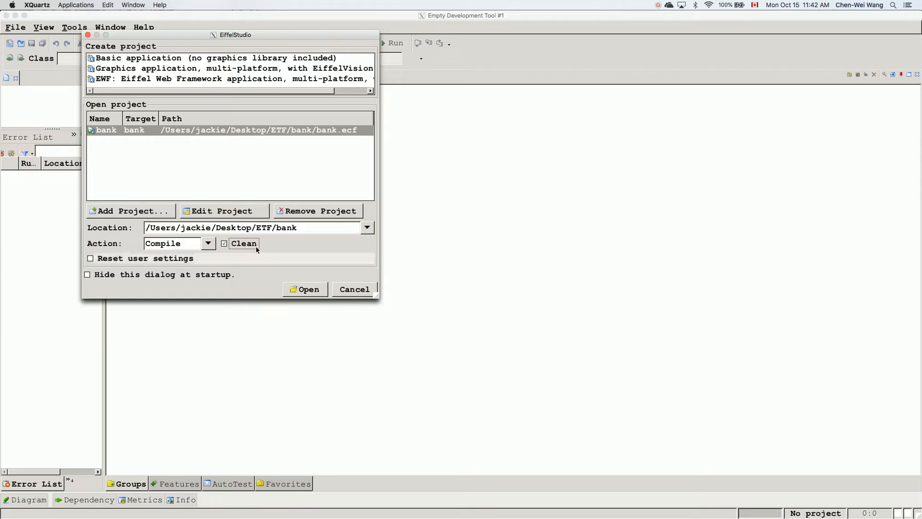
left_click(223, 243)
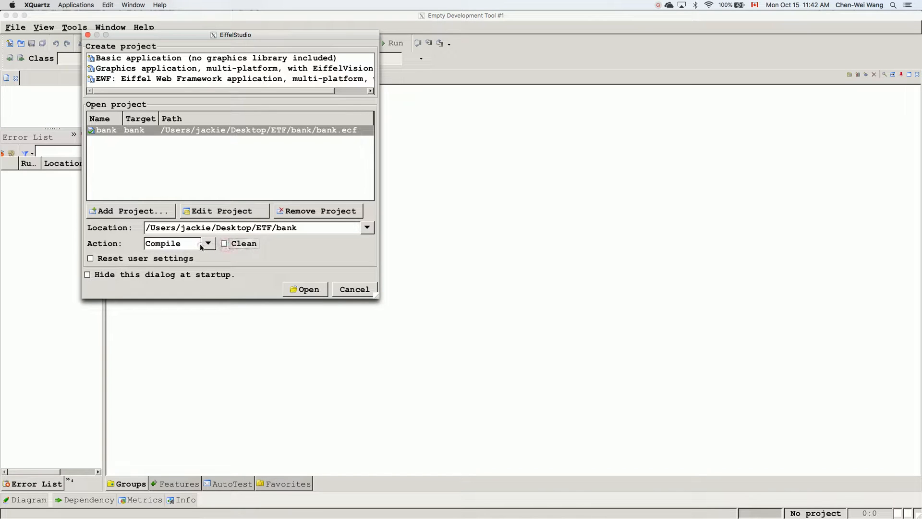
left_click(208, 244)
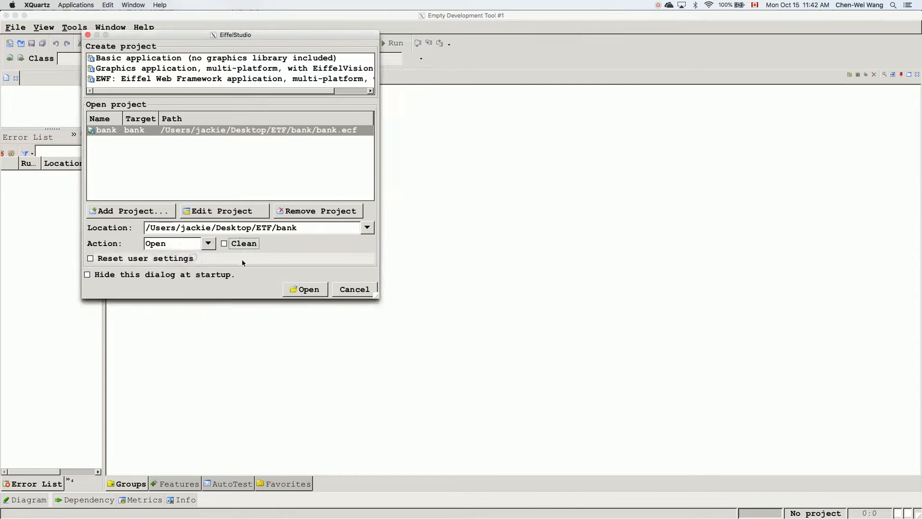
left_click(304, 288)
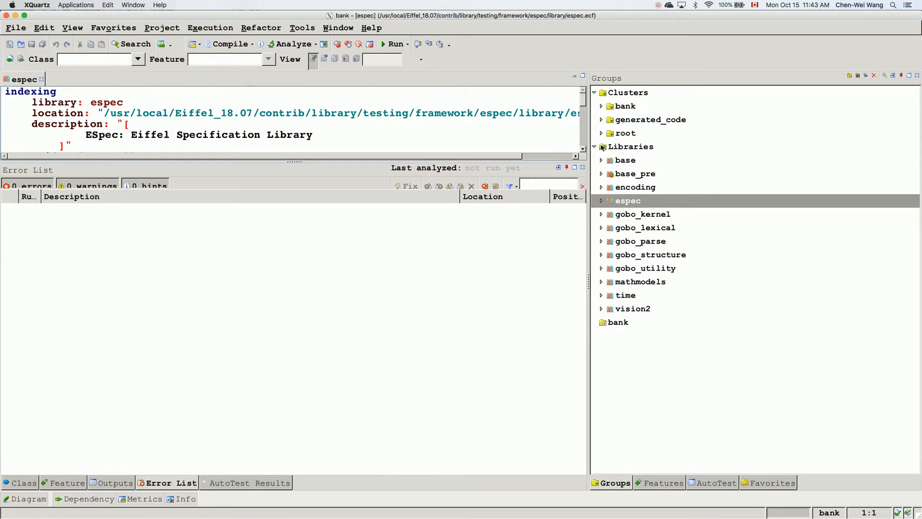
mouse_move(586, 179)
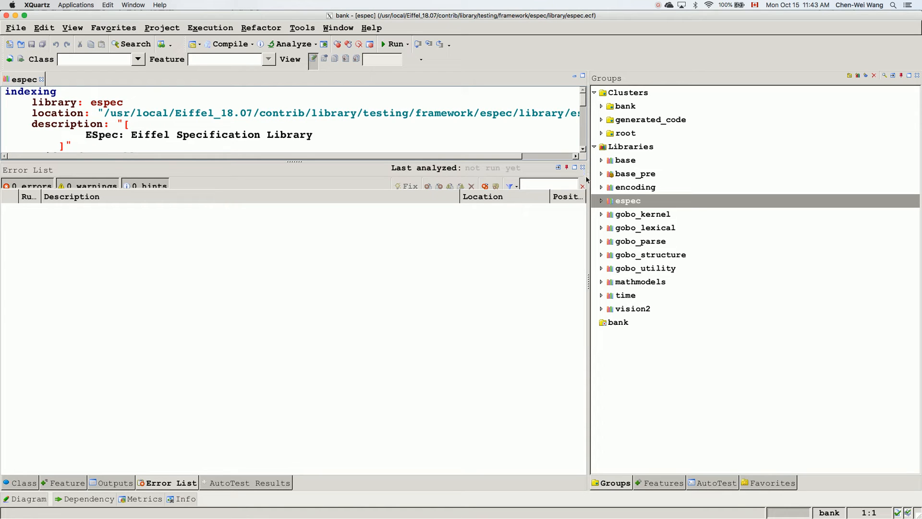